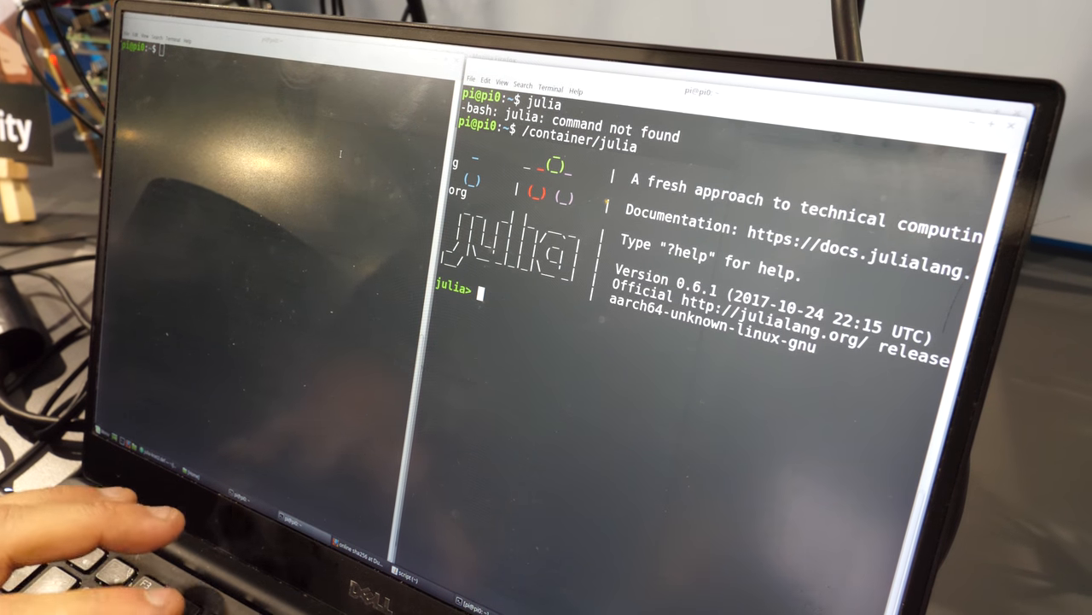
# Step: Evaluate 1 + 1 at the Julia 0.6.1 prompt
pyautogui.write('1 + 1')
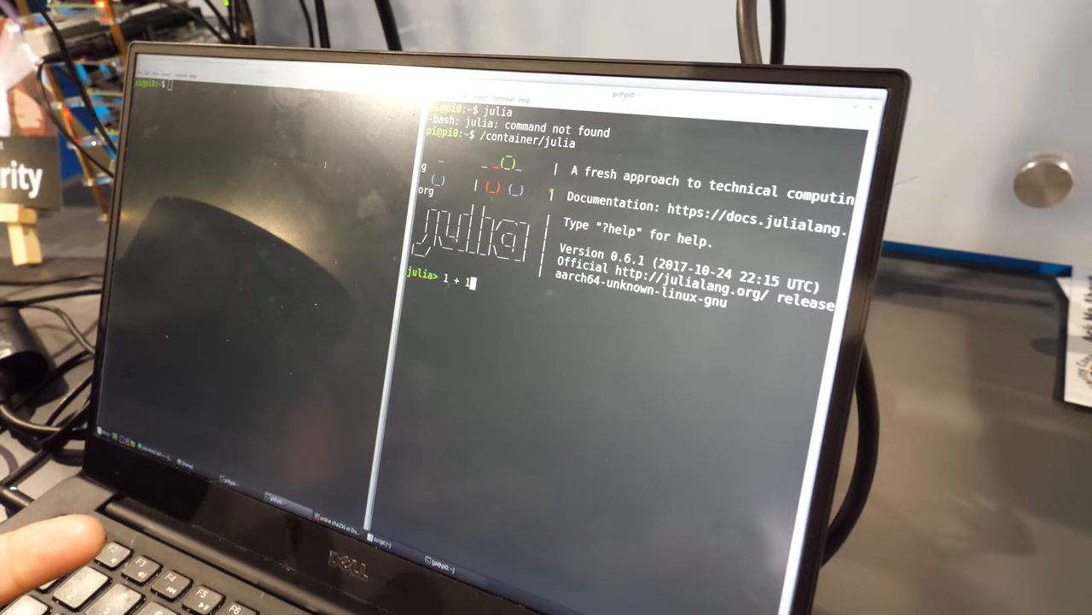
pyautogui.press('enter')
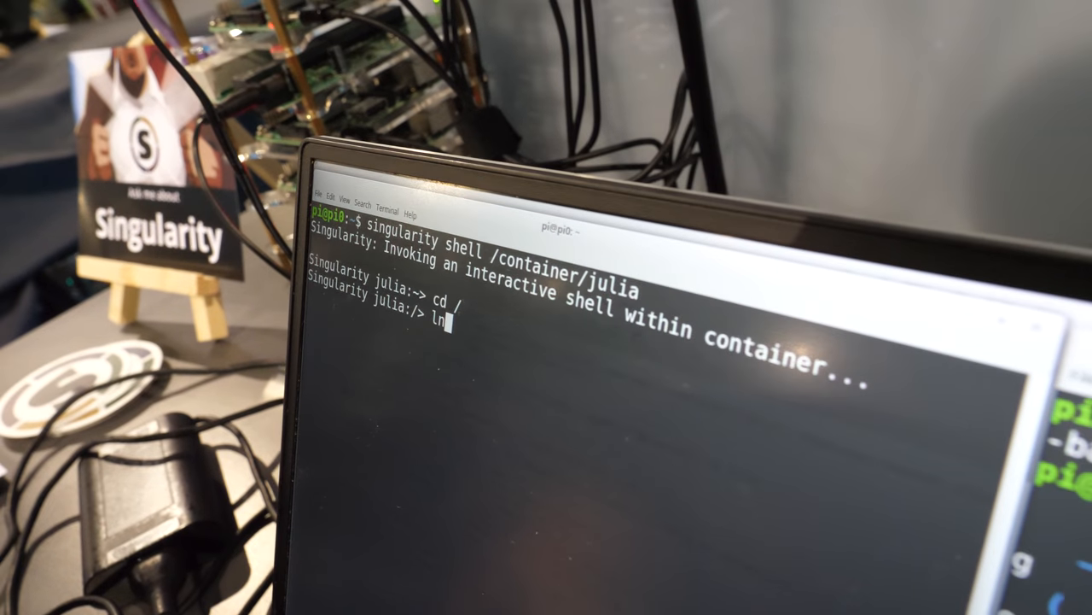
# Step: List the container's root directory with ls
pyautogui.write('ls')
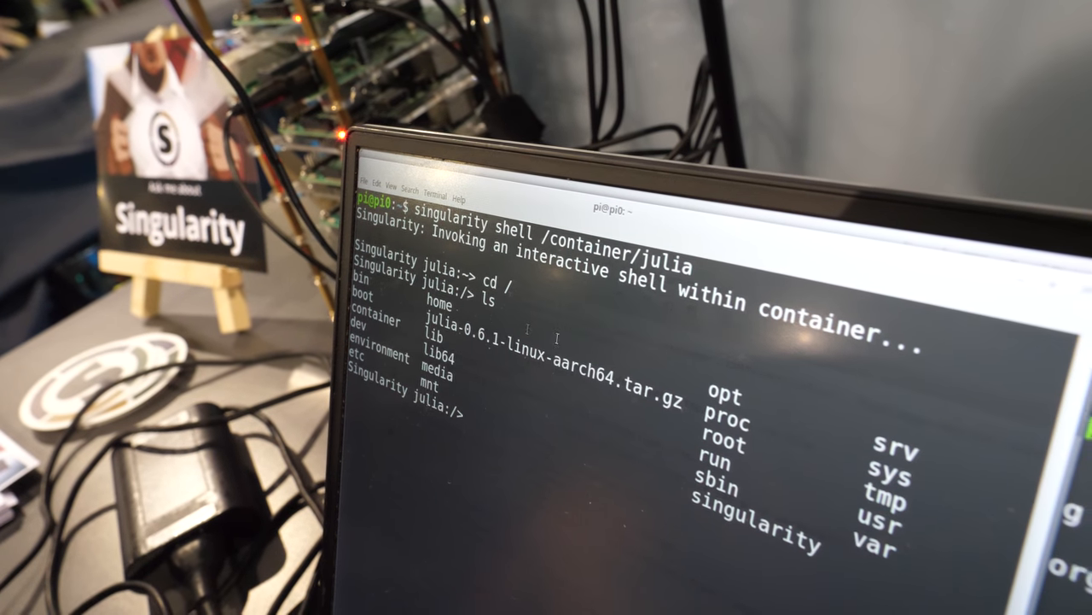